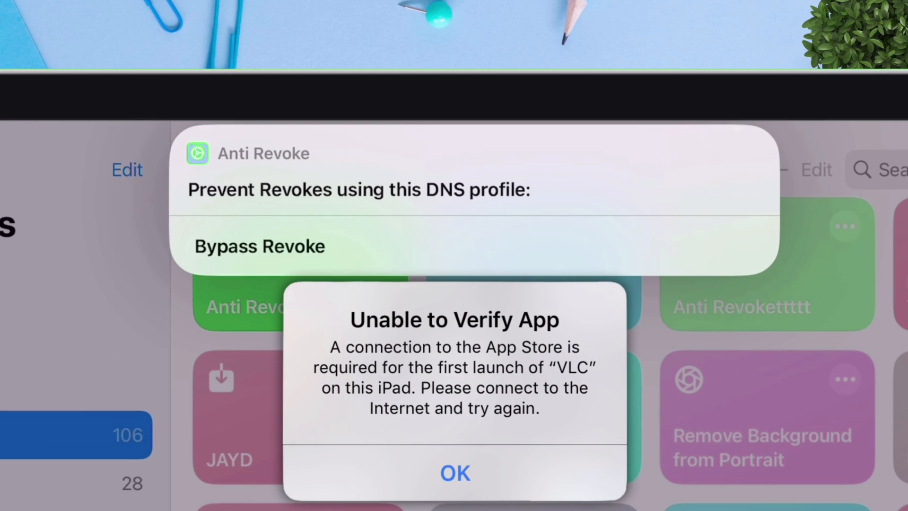
- Dismiss the 'Unable to Verify App' alert about VLC
click(454, 473)
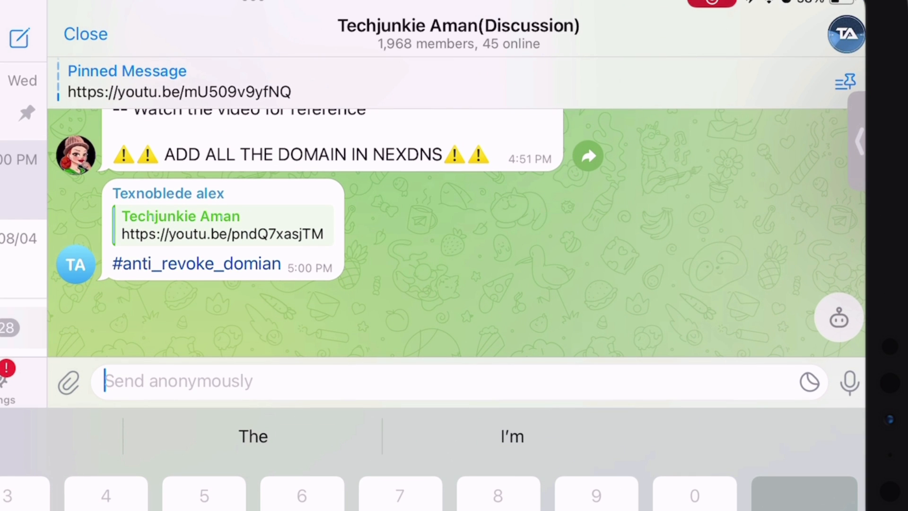
- Send the hashtag #anti-revoke-dns in the Telegram discussion group
text(#)
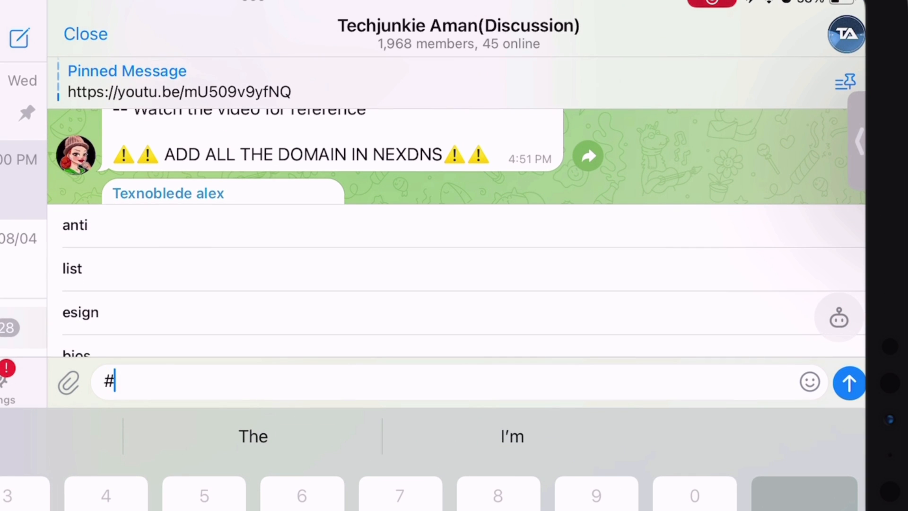
text(anti-r)
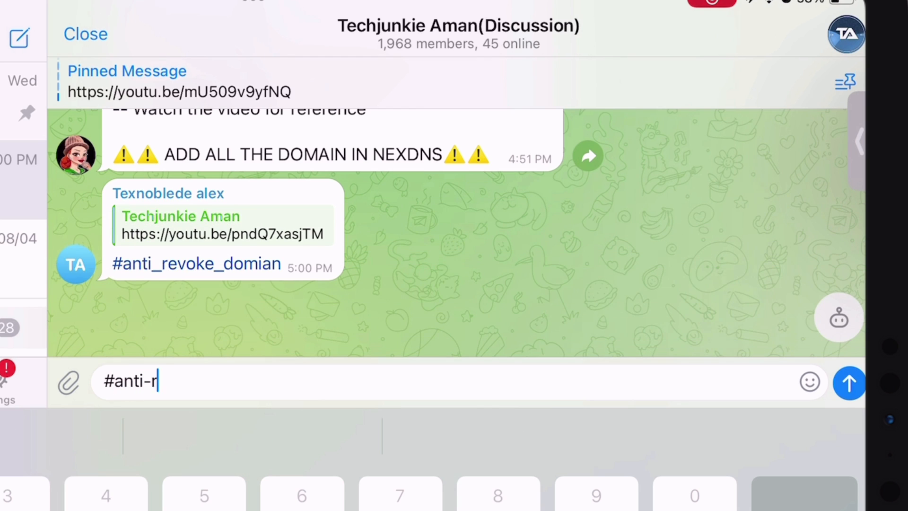
text(evoke-dn)
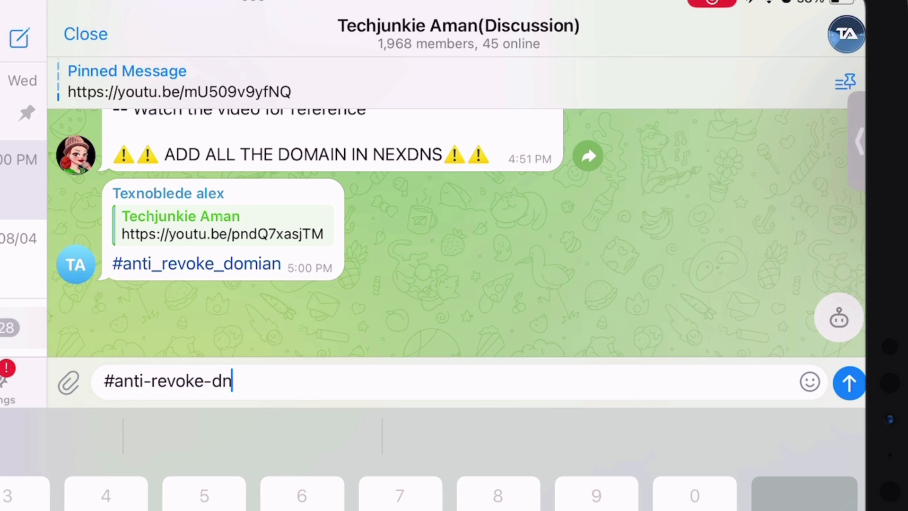
text(s)
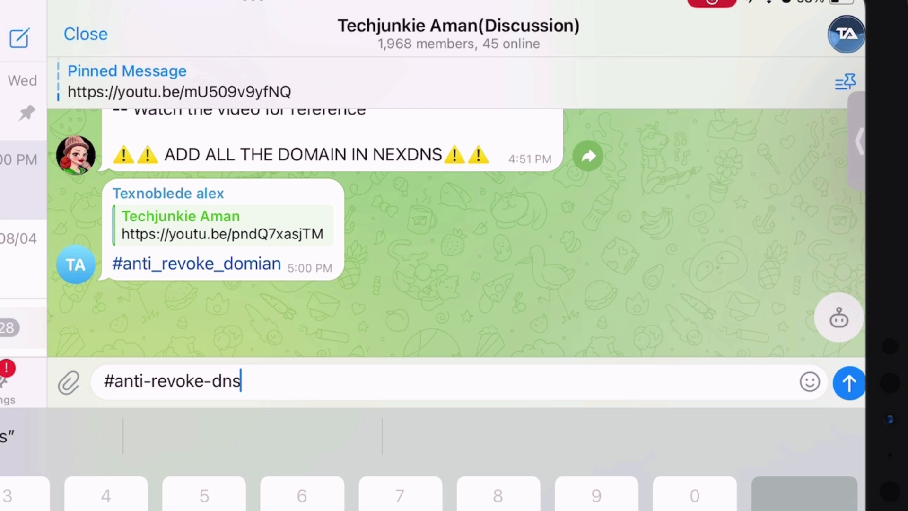
click(848, 382)
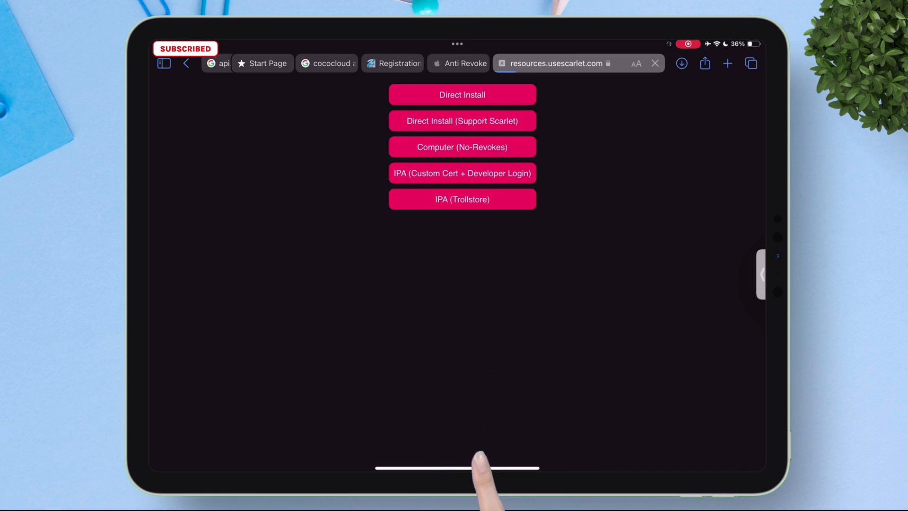
- Exit Safari's Scarlet install page to the home screen
click(462, 147)
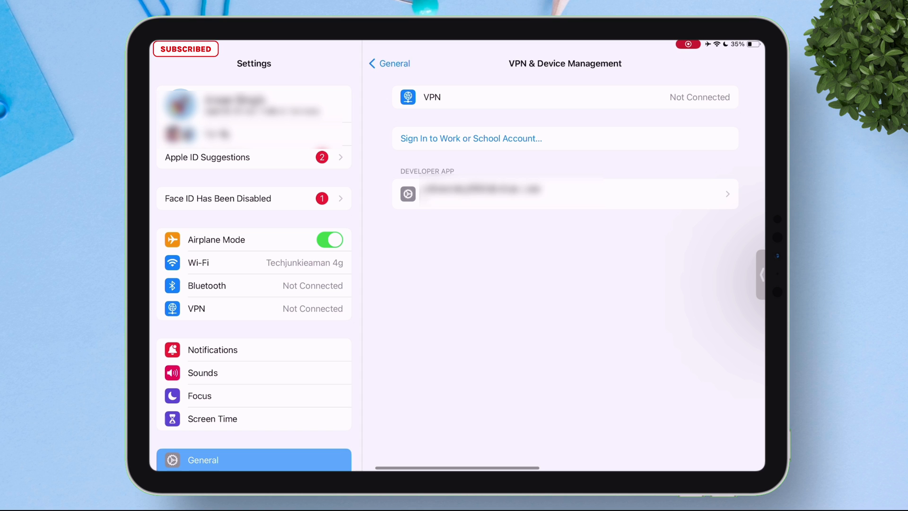
- Trust the 'Sunshine Insurance Group Co., Ltd.' developer in VPN & Device Management
click(565, 193)
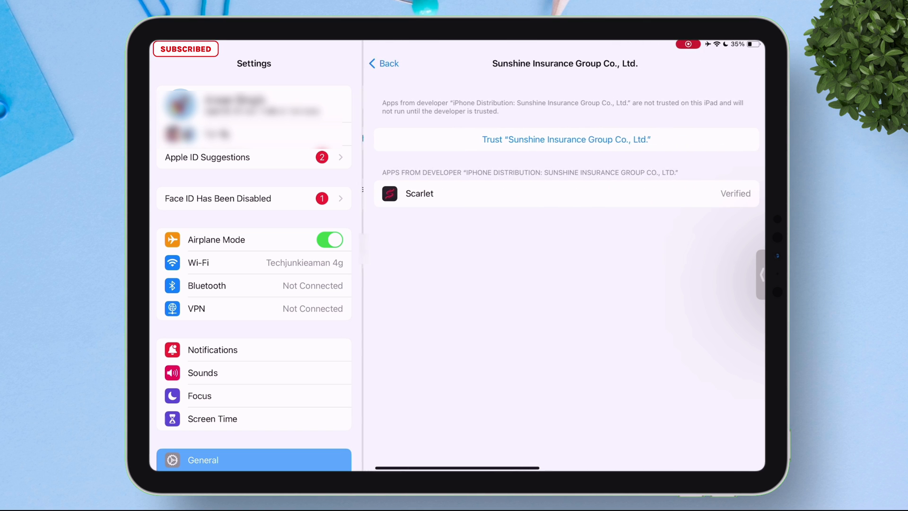
click(565, 139)
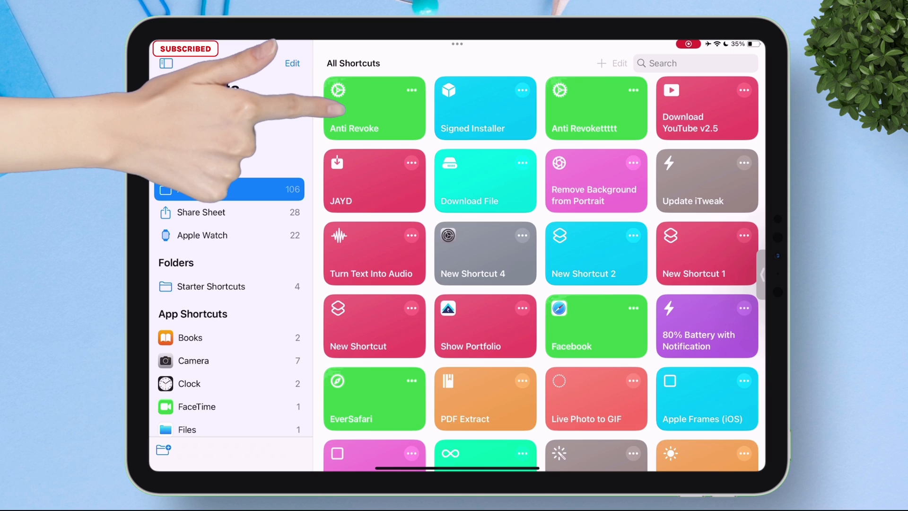
- Run Anti Revoke with Bypass Revoke, allowing the cococloud site and profile download
click(374, 108)
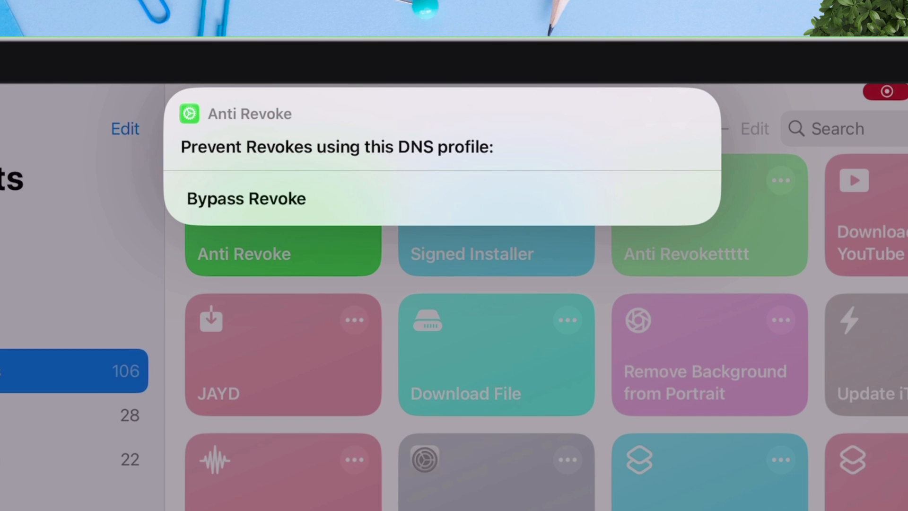
click(245, 198)
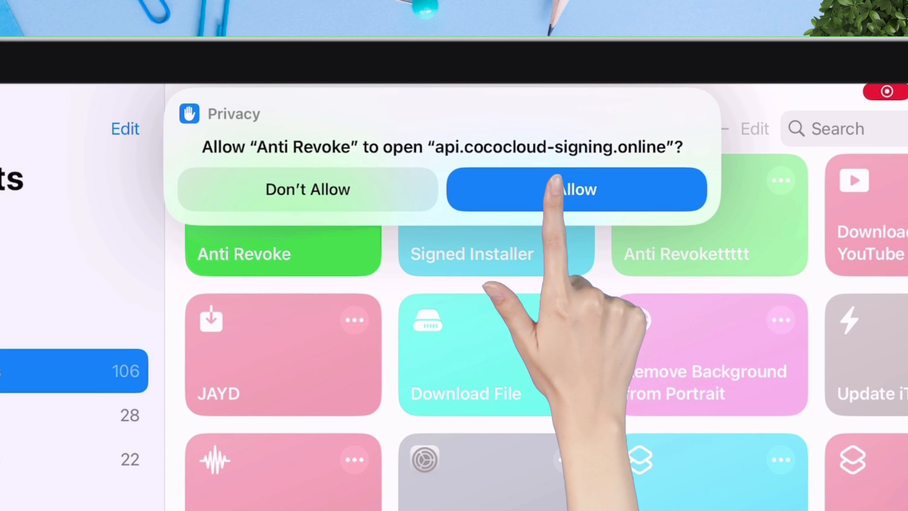
click(576, 190)
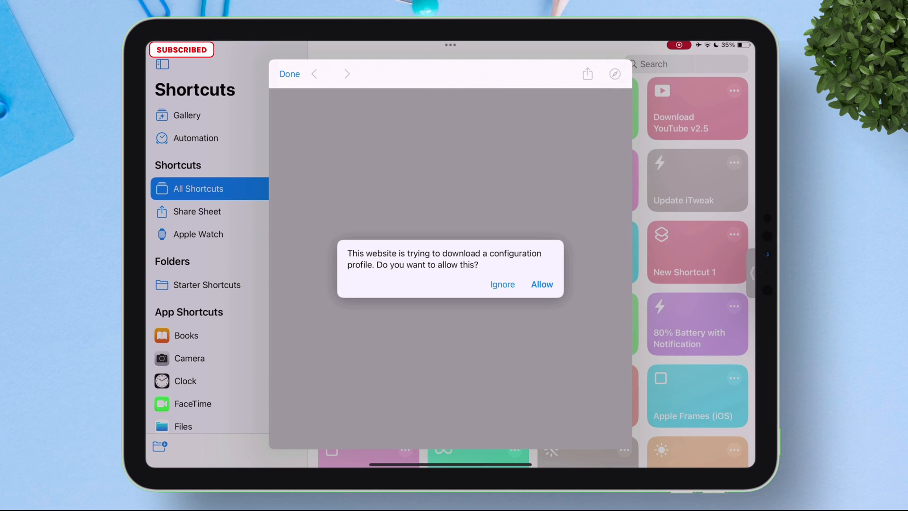
click(541, 284)
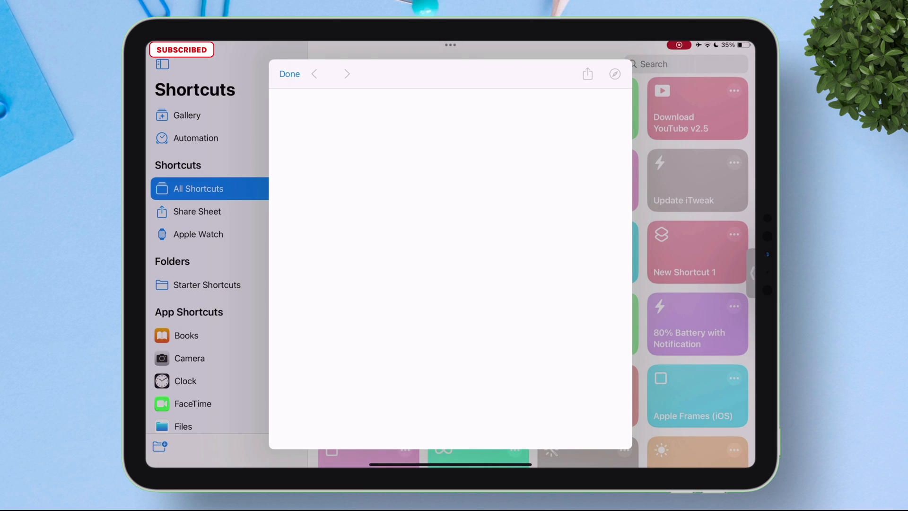
click(289, 74)
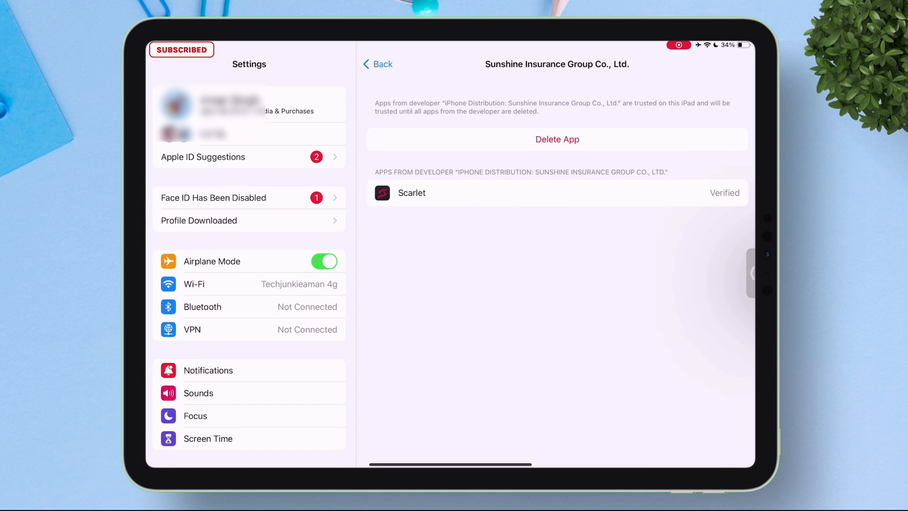
- Install the 'api.cococloud-signing.online - Block Revokes' DNS profile and return to device management
click(198, 219)
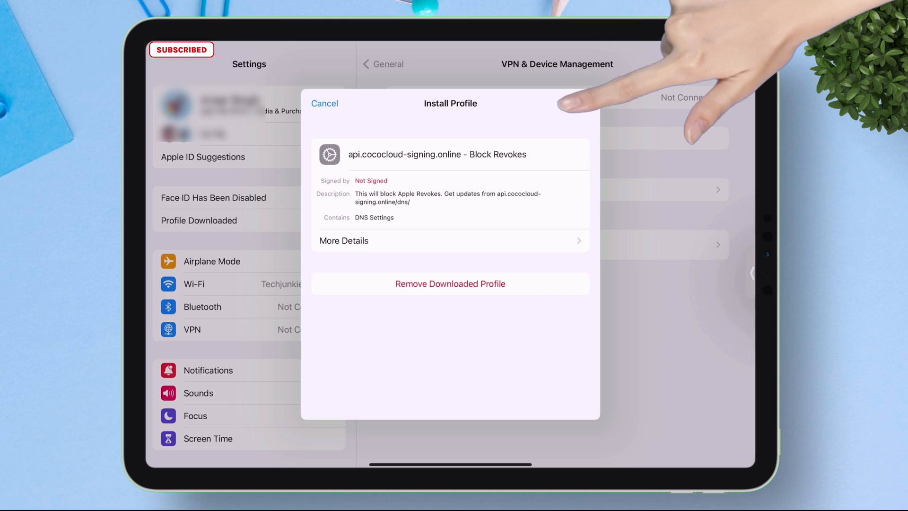
click(577, 103)
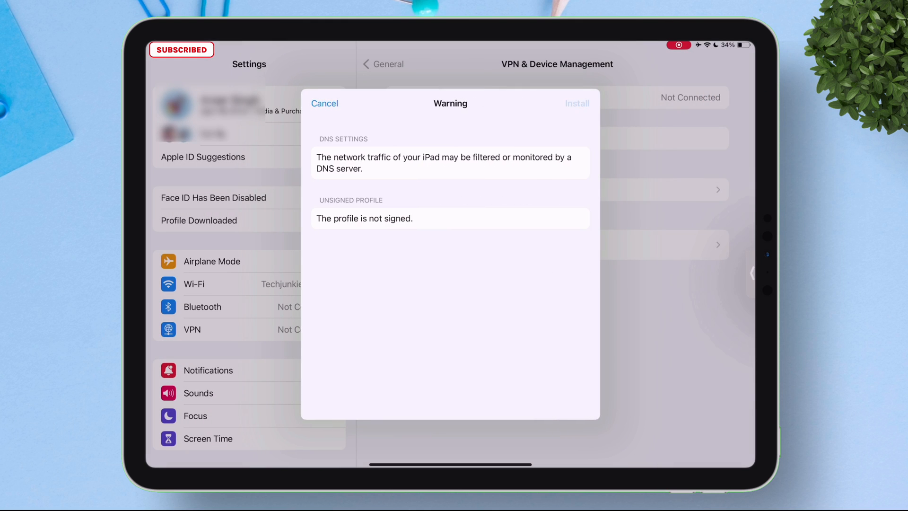
click(325, 103)
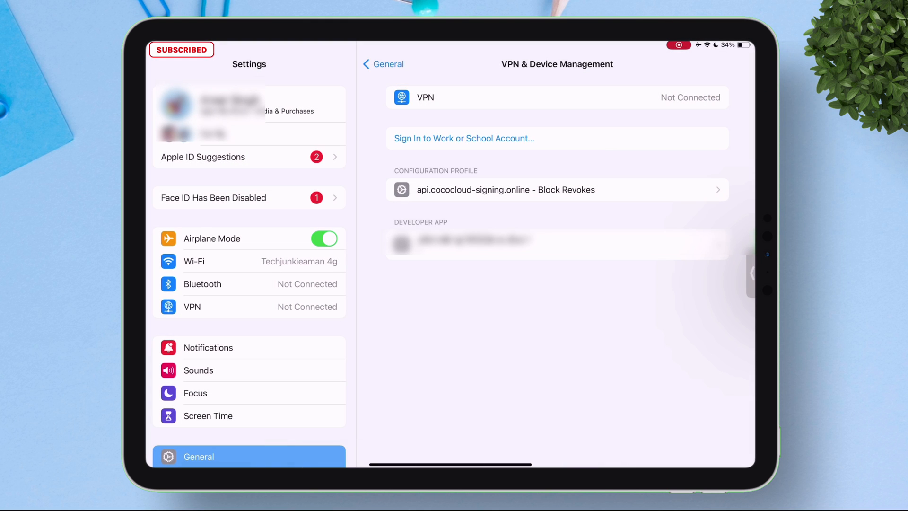
scroll(down, 3)
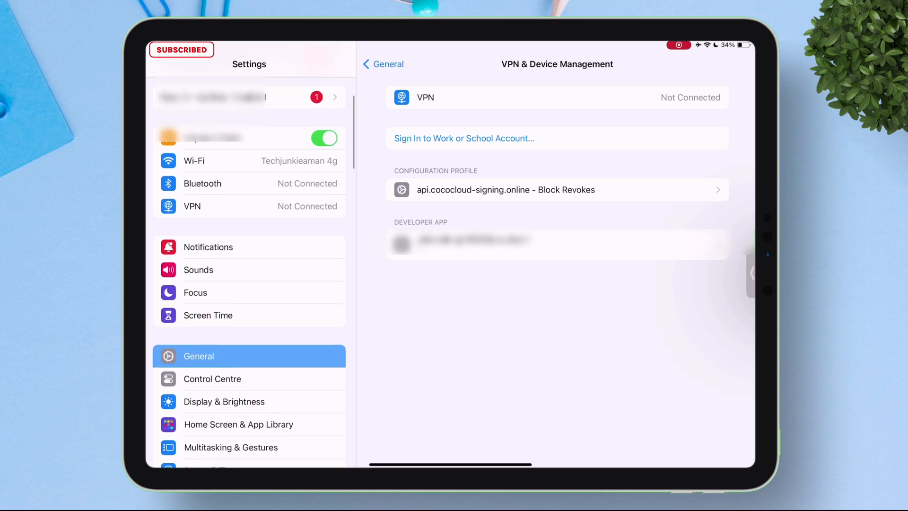
click(383, 65)
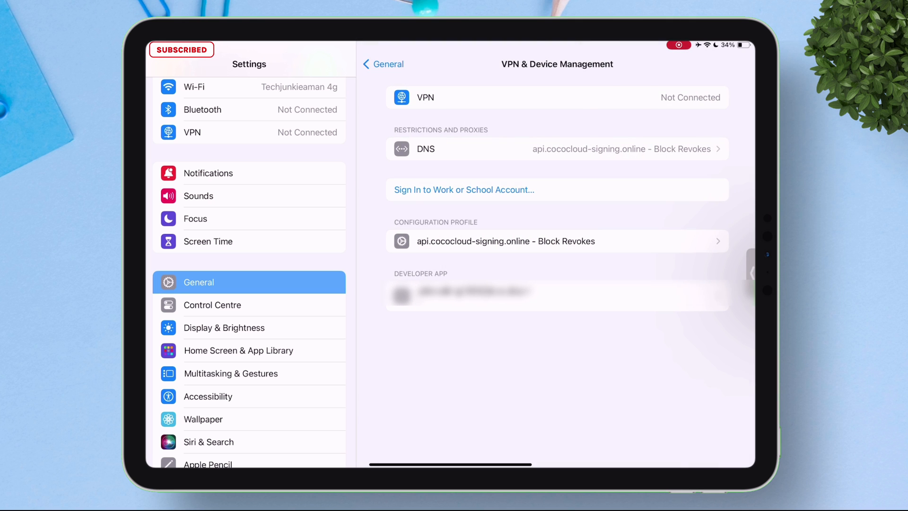
- Set the DNS option under Restrictions and Proxies to Automatic
click(556, 149)
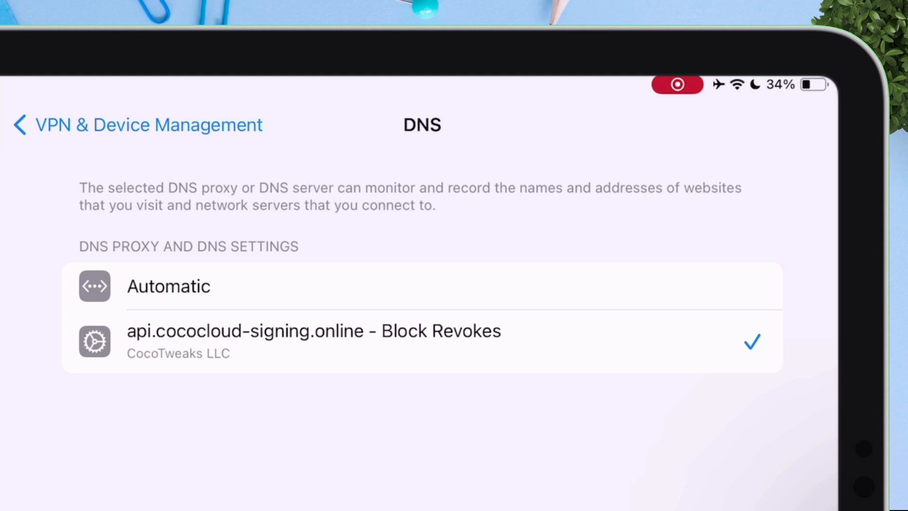
click(168, 286)
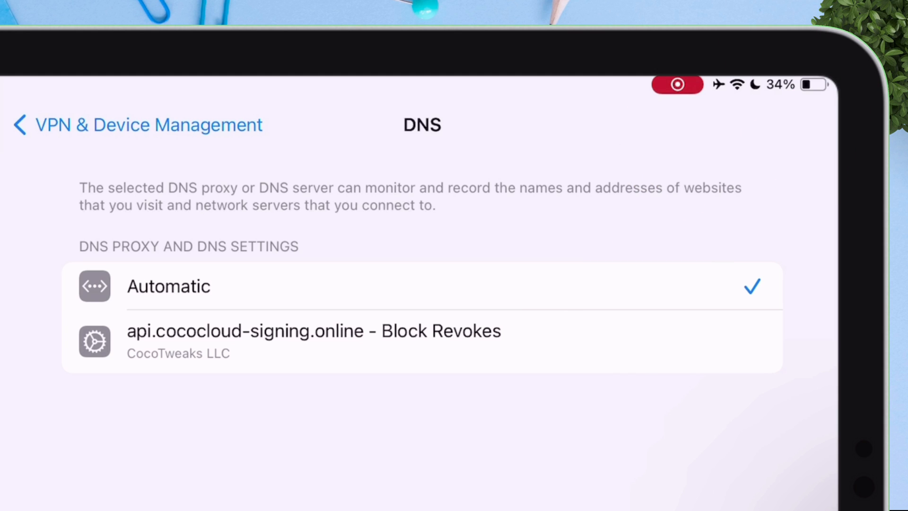